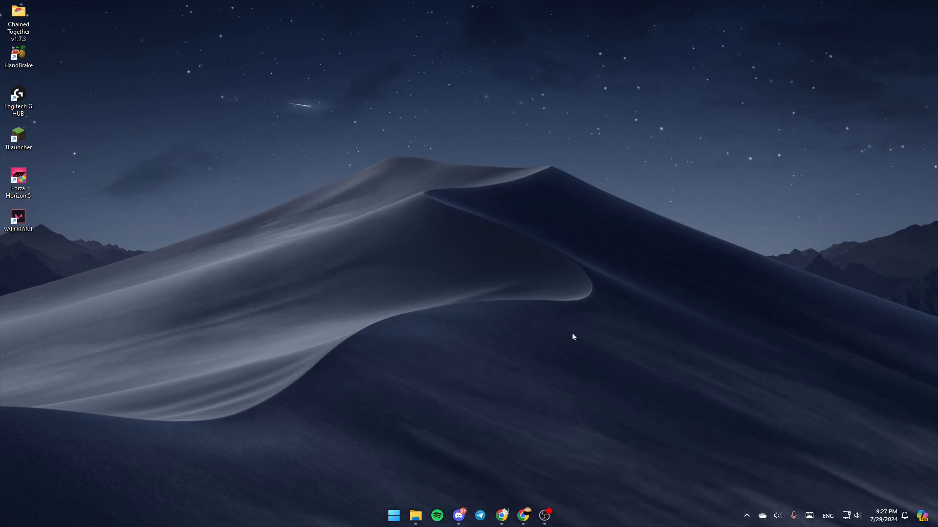
{"action": "mouse_move", "coordinate": [547, 368]}
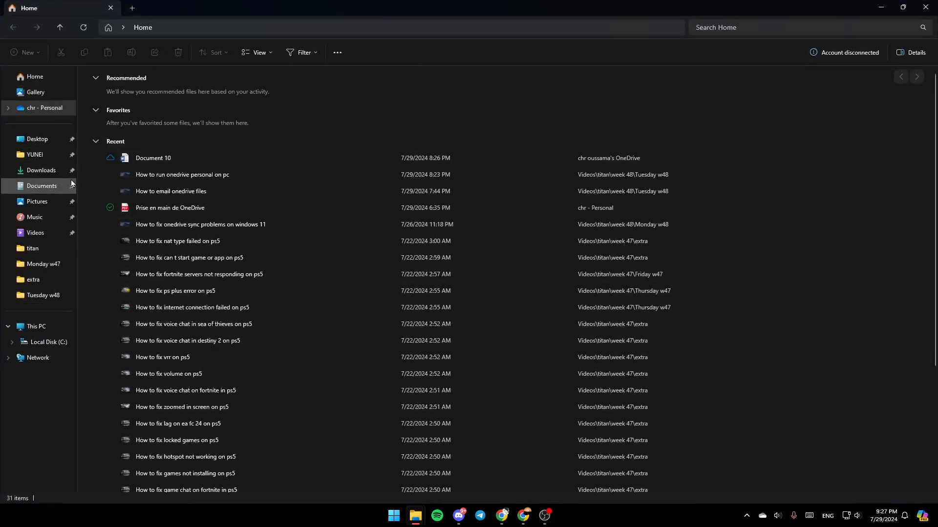
Step: Select the OneDrive Personal folder and bring up its context actions
{"action": "left_click", "coordinate": [44, 107]}
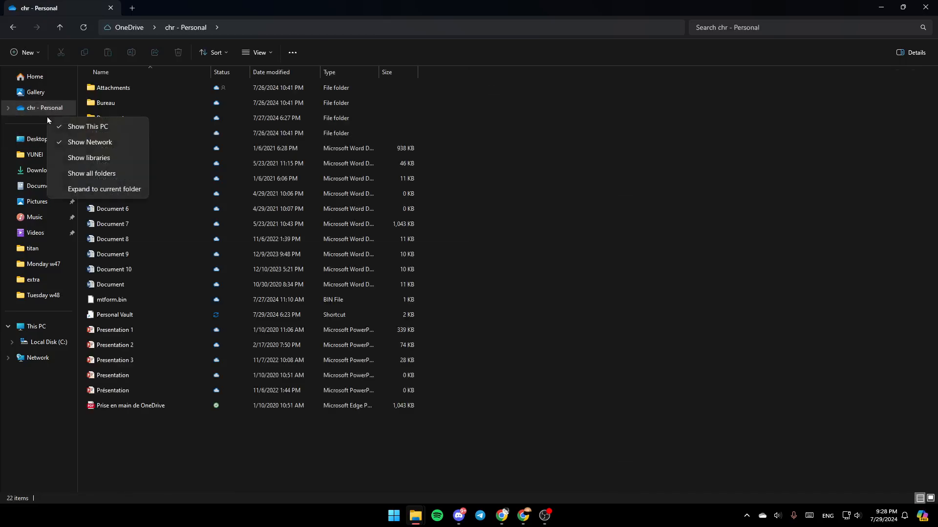
{"action": "right_click", "coordinate": [32, 107]}
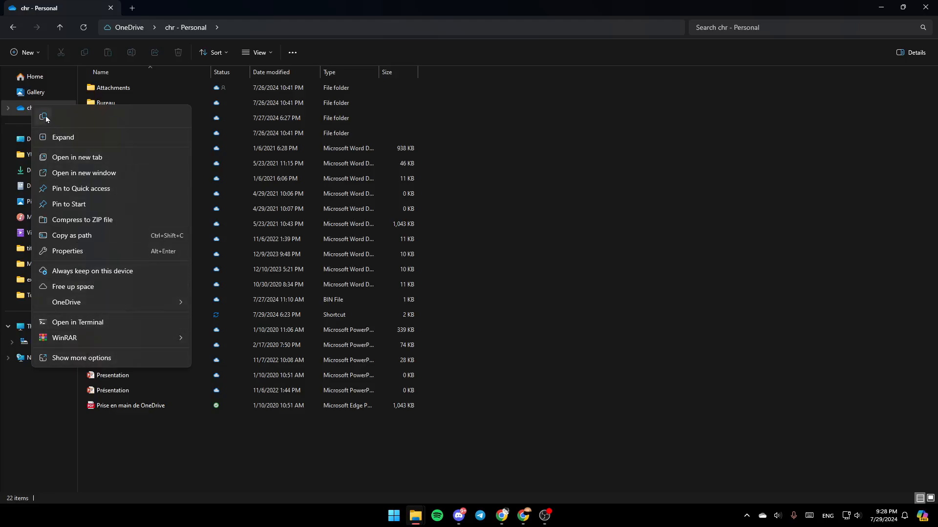
{"action": "mouse_move", "coordinate": [66, 166]}
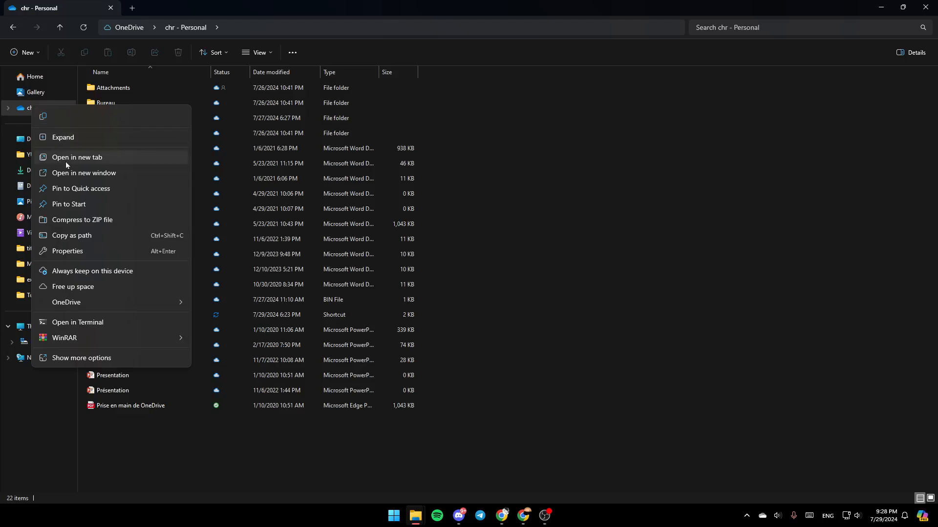
{"action": "mouse_move", "coordinate": [94, 287]}
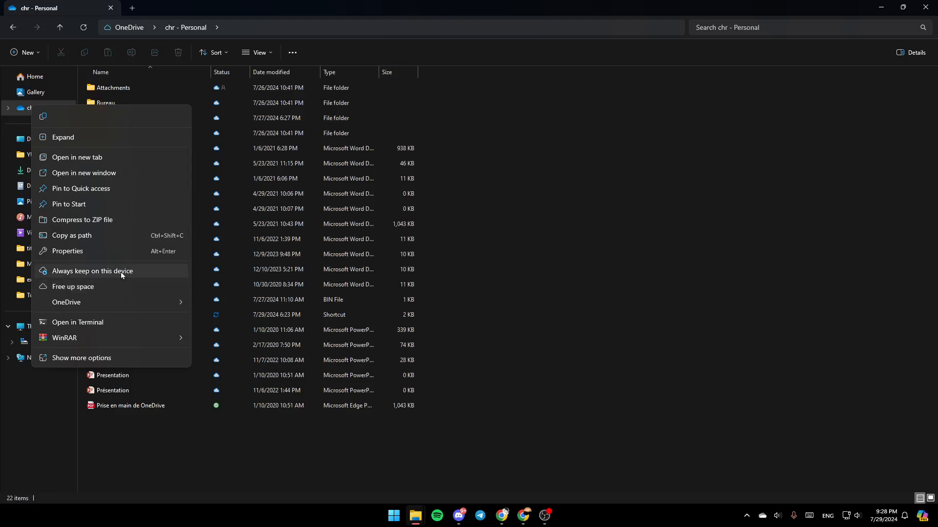
{"action": "mouse_move", "coordinate": [93, 305]}
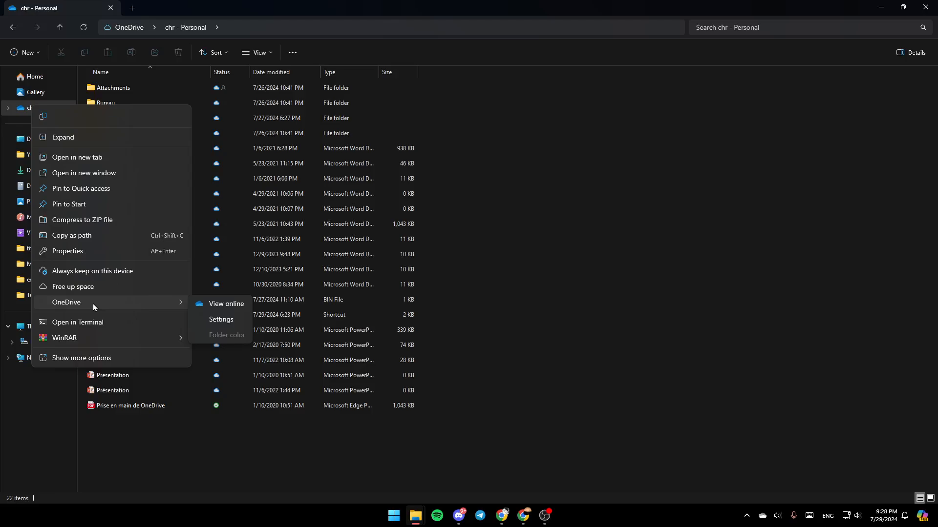
{"action": "mouse_move", "coordinate": [213, 314]}
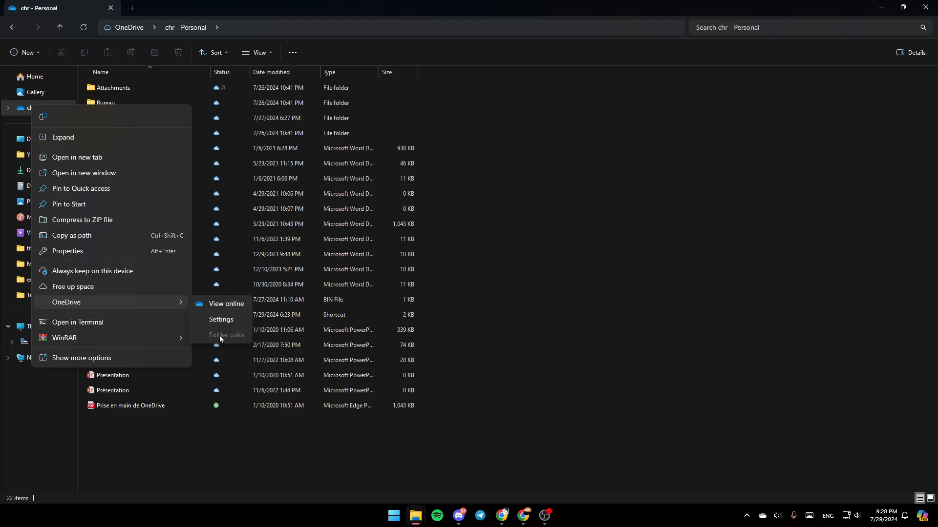
{"action": "mouse_move", "coordinate": [229, 303]}
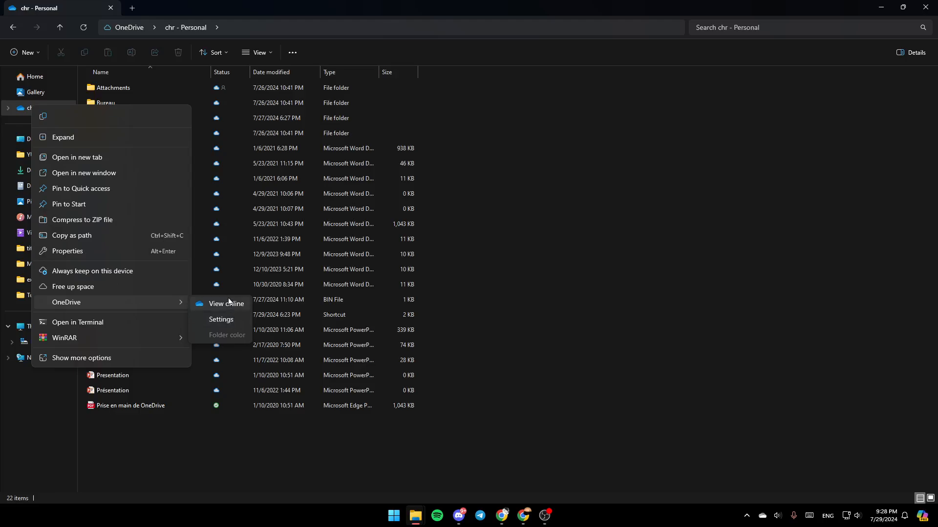
Step: View the OneDrive files online in a full-screen browser window, scrolled to the file list
{"action": "left_click", "coordinate": [226, 304]}
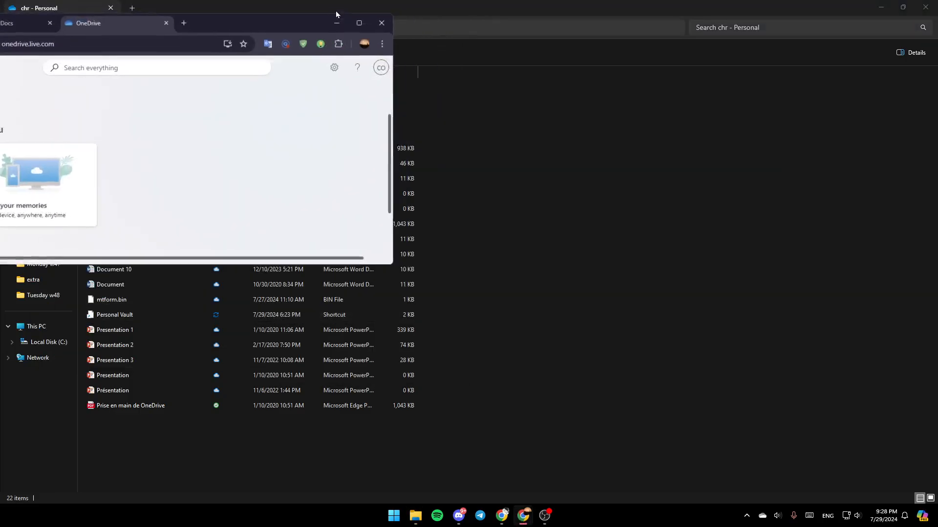
{"action": "left_click", "coordinate": [358, 23]}
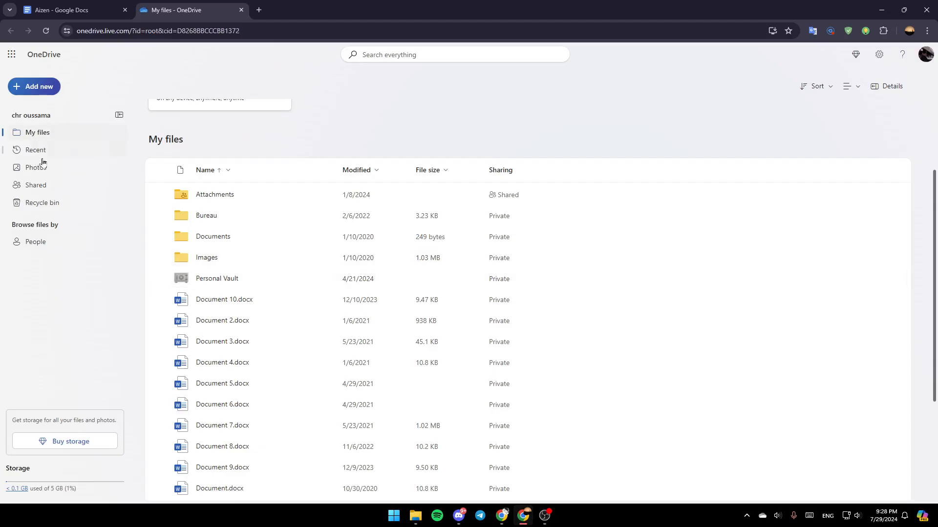
{"action": "mouse_move", "coordinate": [49, 203]}
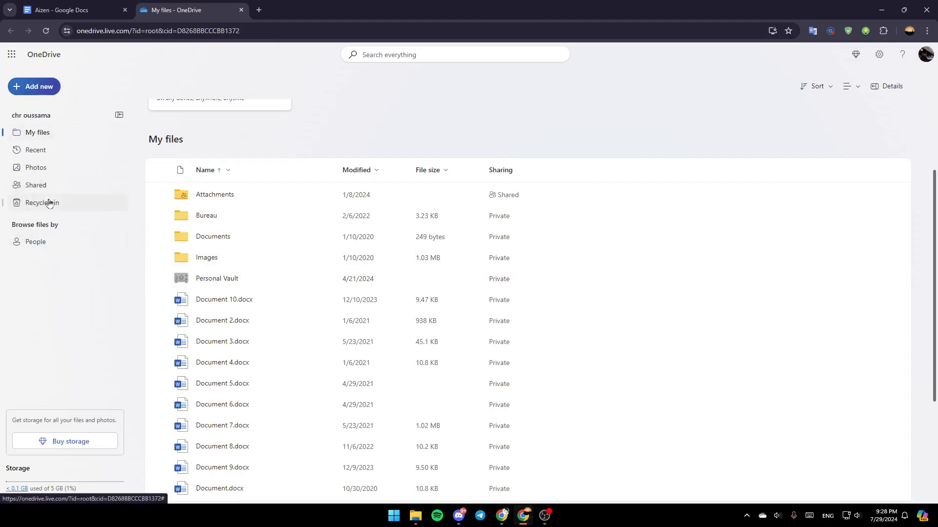
{"action": "mouse_move", "coordinate": [75, 161]}
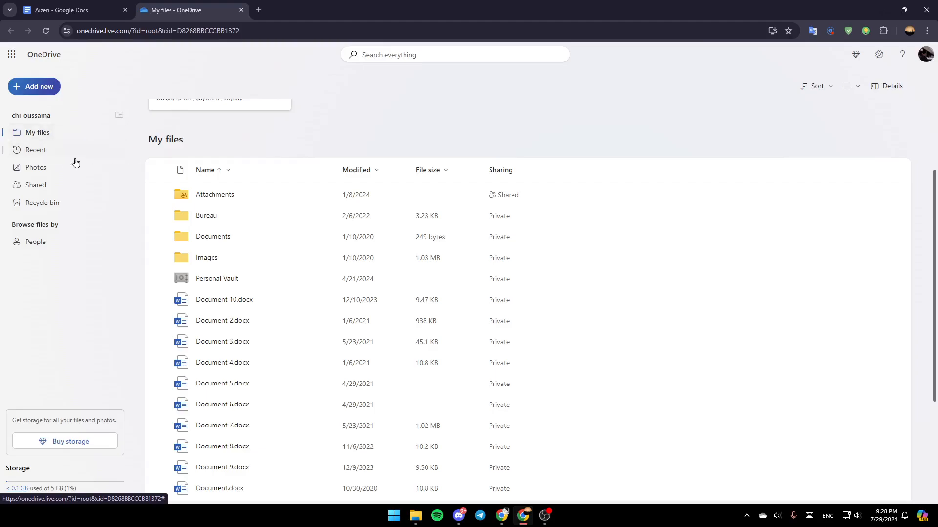
{"action": "mouse_move", "coordinate": [82, 206]}
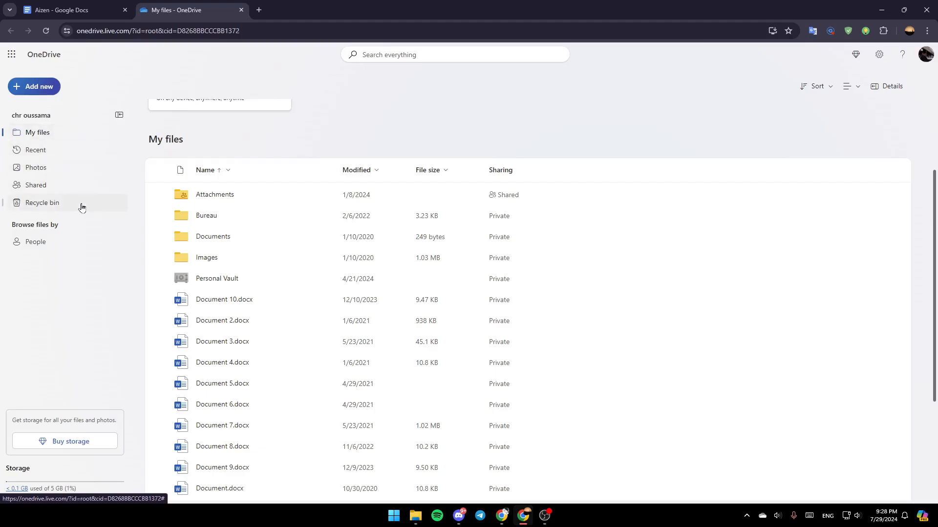
{"action": "mouse_move", "coordinate": [82, 207]}
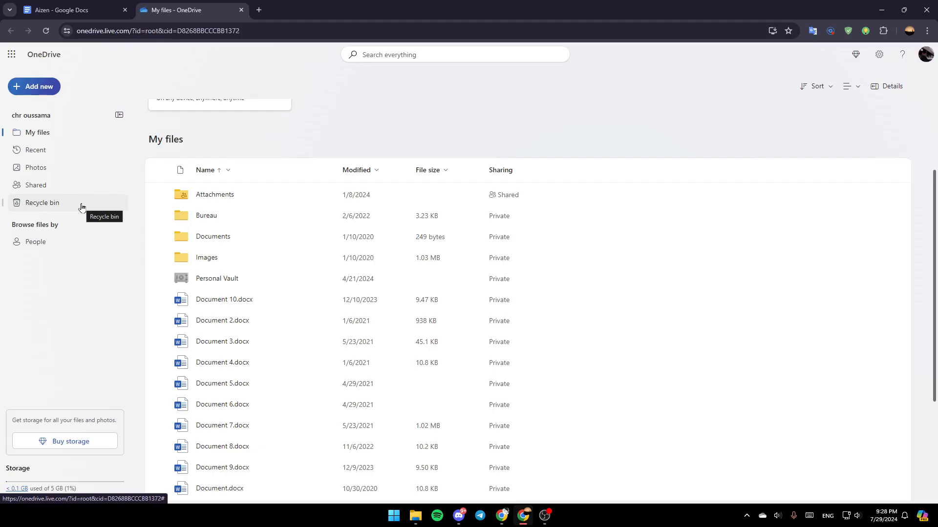
{"action": "mouse_move", "coordinate": [53, 144]}
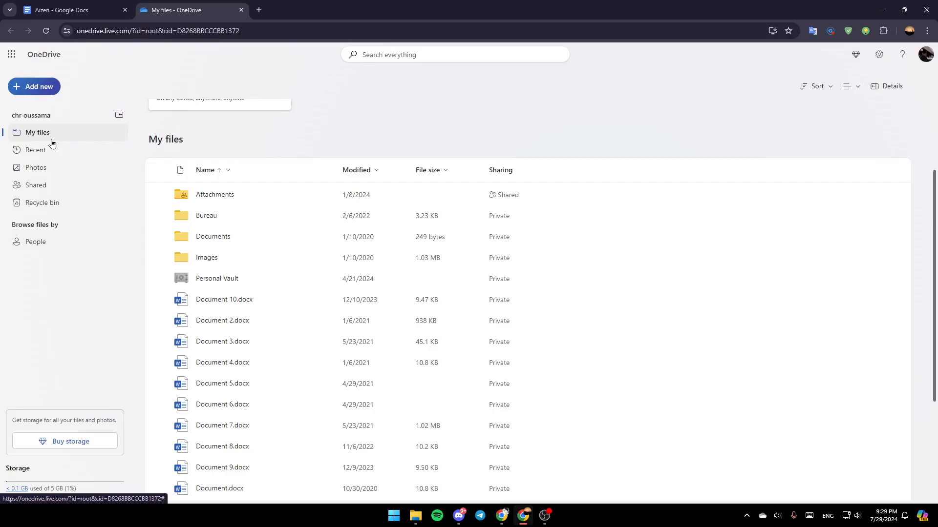
{"action": "mouse_move", "coordinate": [380, 391]}
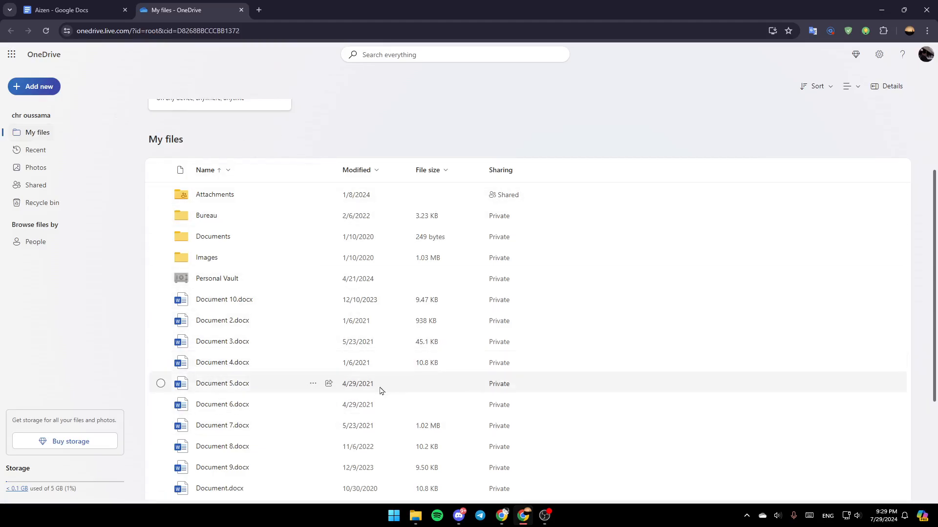
{"action": "mouse_move", "coordinate": [934, 214]}
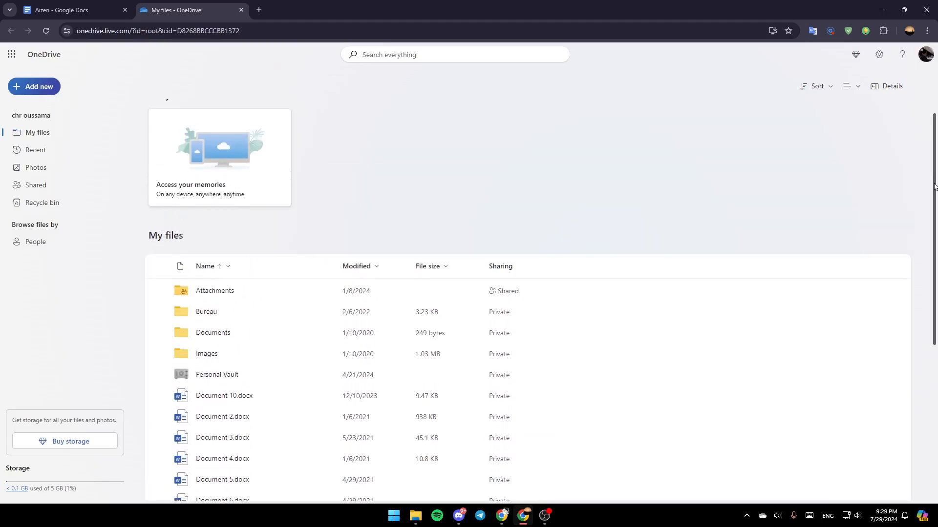
{"action": "scroll", "scroll_direction": "down", "scroll_amount": 3}
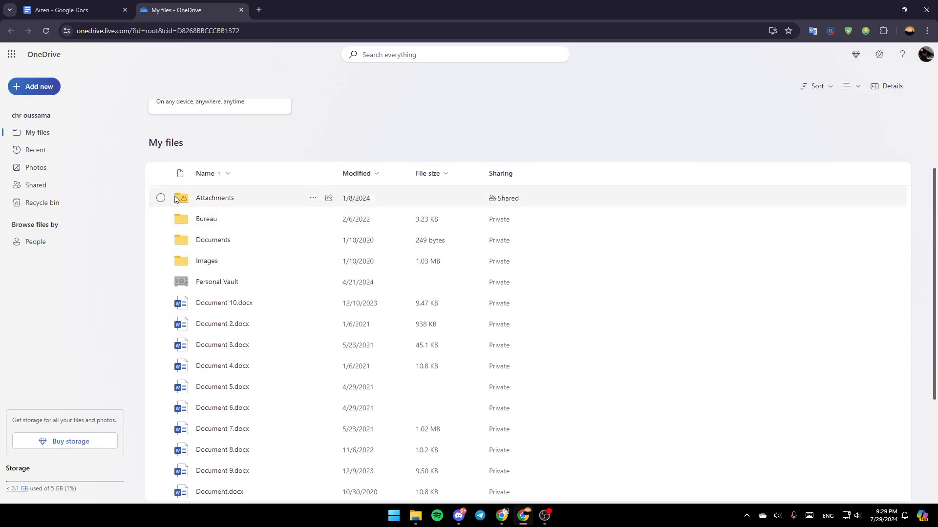
{"action": "left_click", "coordinate": [161, 241]}
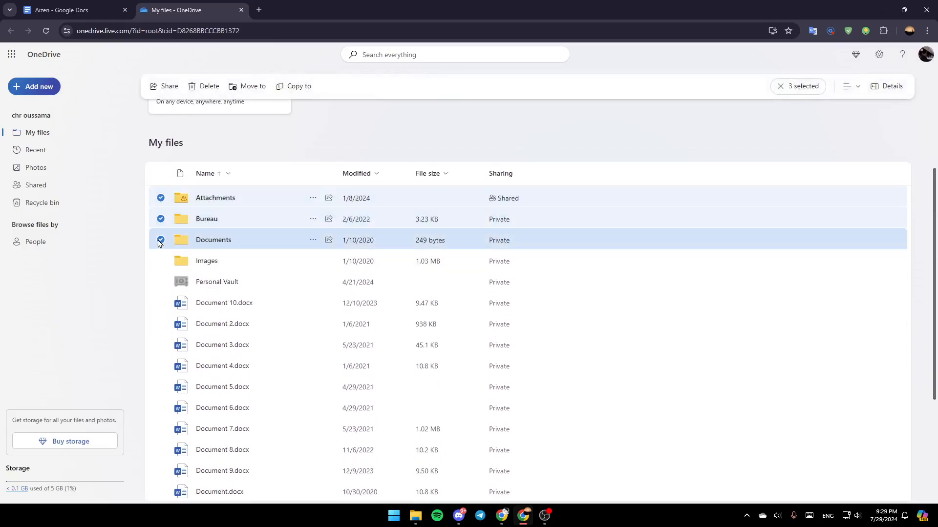
{"action": "left_click", "coordinate": [160, 261]}
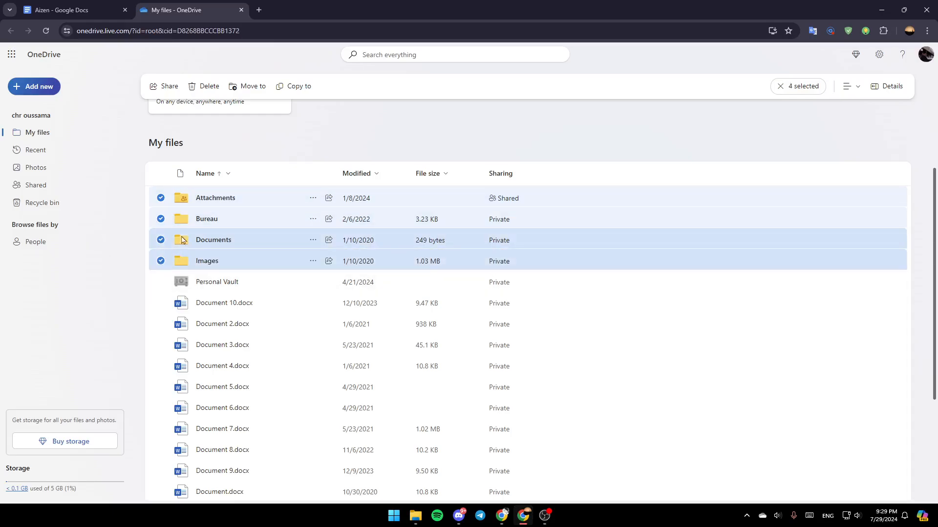
{"action": "mouse_move", "coordinate": [313, 197]}
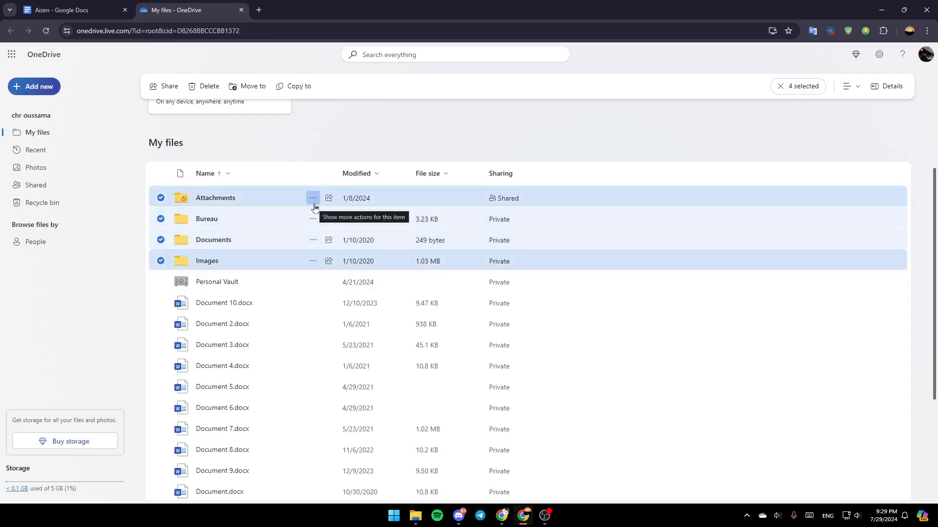
{"action": "left_click", "coordinate": [313, 197]}
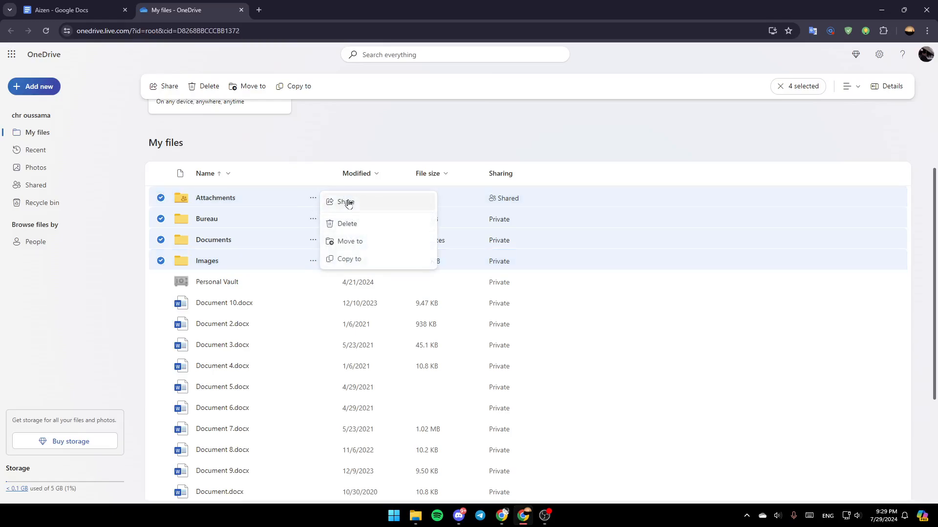
{"action": "mouse_move", "coordinate": [358, 248]}
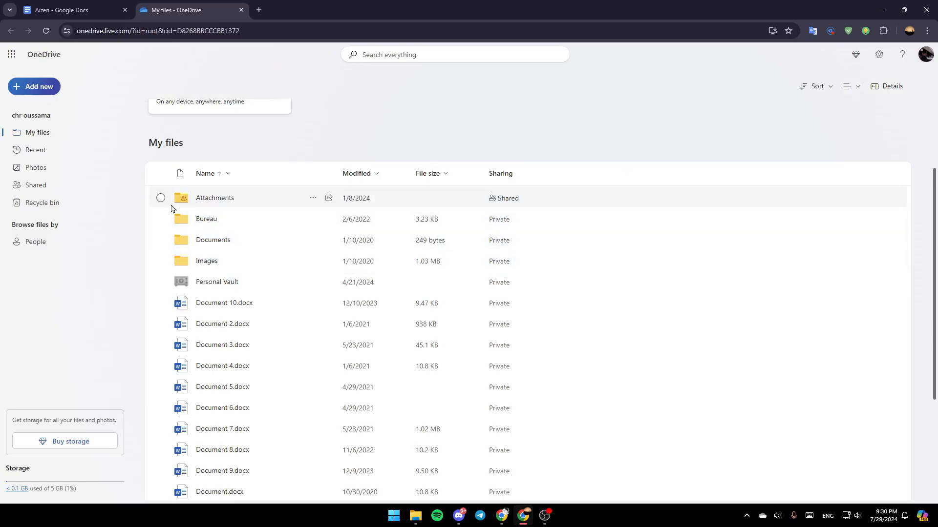
Step: Select Document 2–5.docx and download them together from the more-actions menu
{"action": "left_click", "coordinate": [160, 197]}
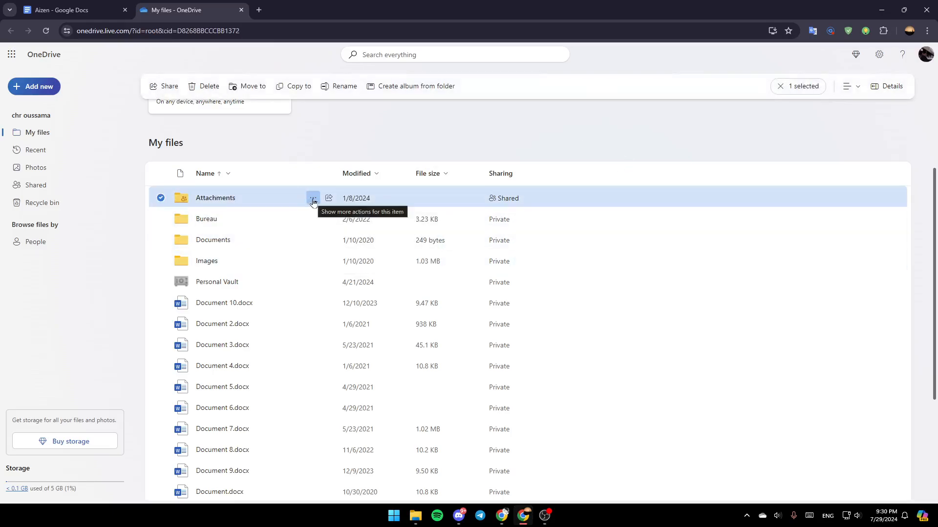
{"action": "left_click", "coordinate": [313, 197]}
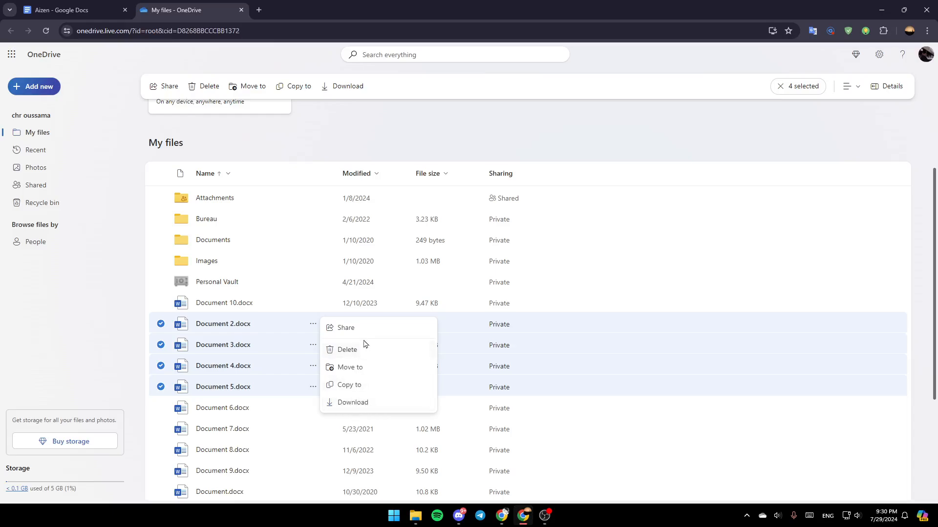
{"action": "mouse_move", "coordinate": [367, 388]}
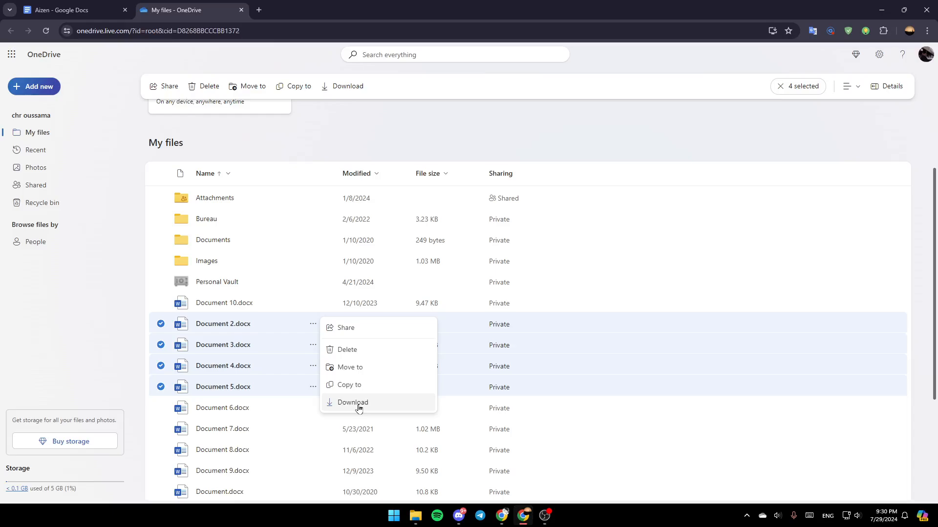
{"action": "left_click", "coordinate": [352, 402]}
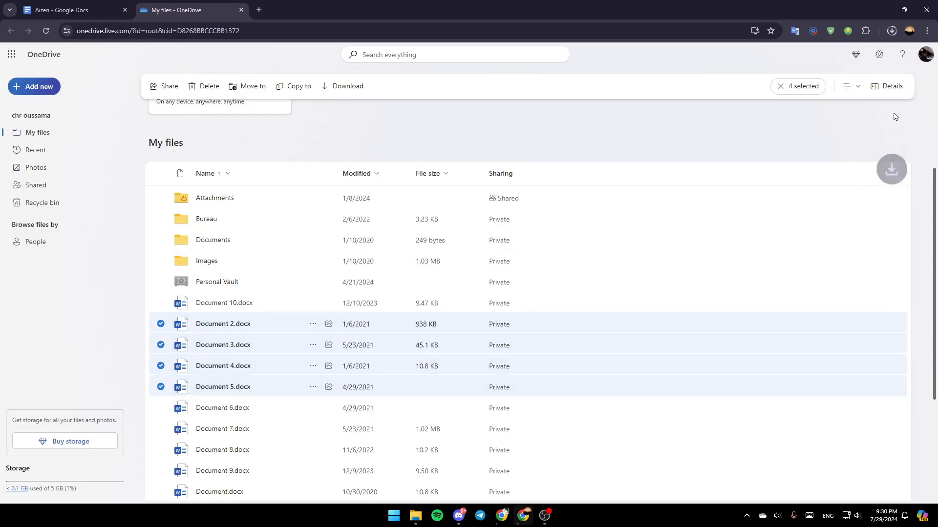
{"action": "left_click", "coordinate": [891, 30]}
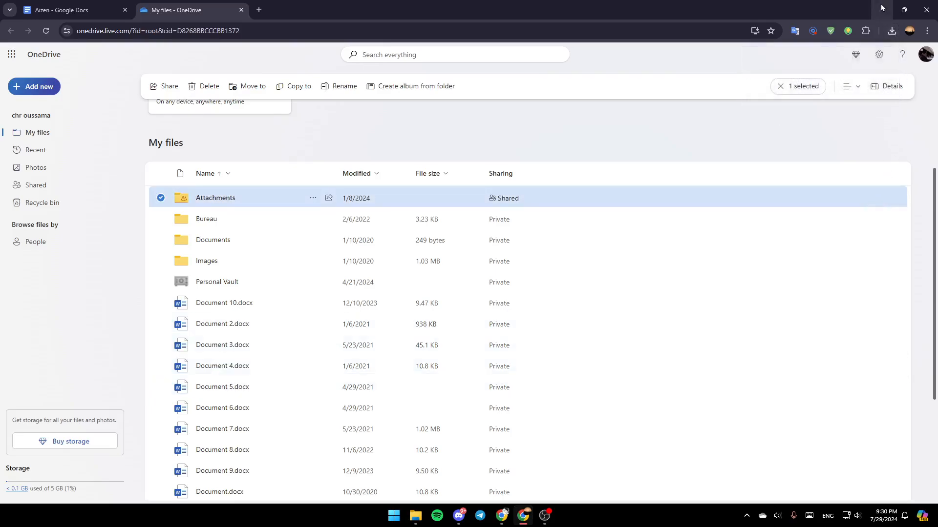
{"action": "mouse_move", "coordinate": [414, 516]}
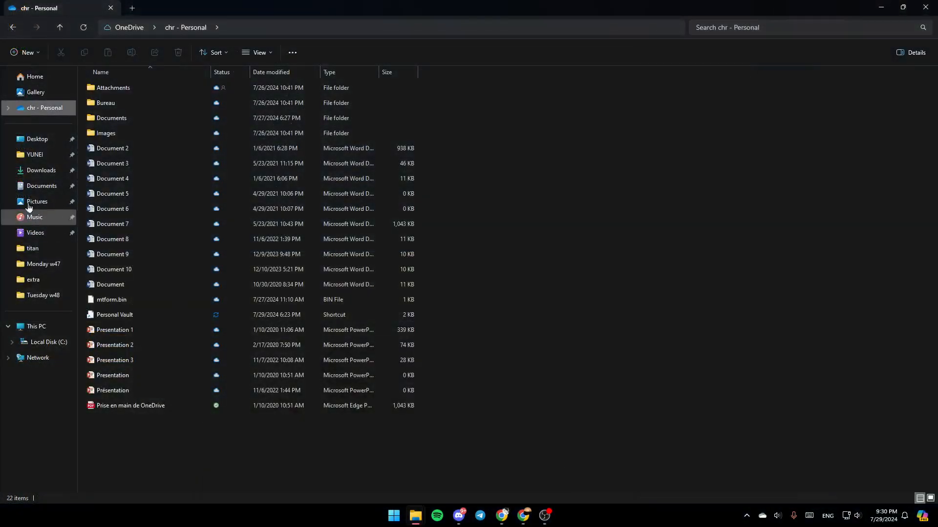
Step: Check Downloads for the OneDrive_4_7-29-2024 zip, then return to the OneDrive Personal folder
{"action": "left_click", "coordinate": [41, 170]}
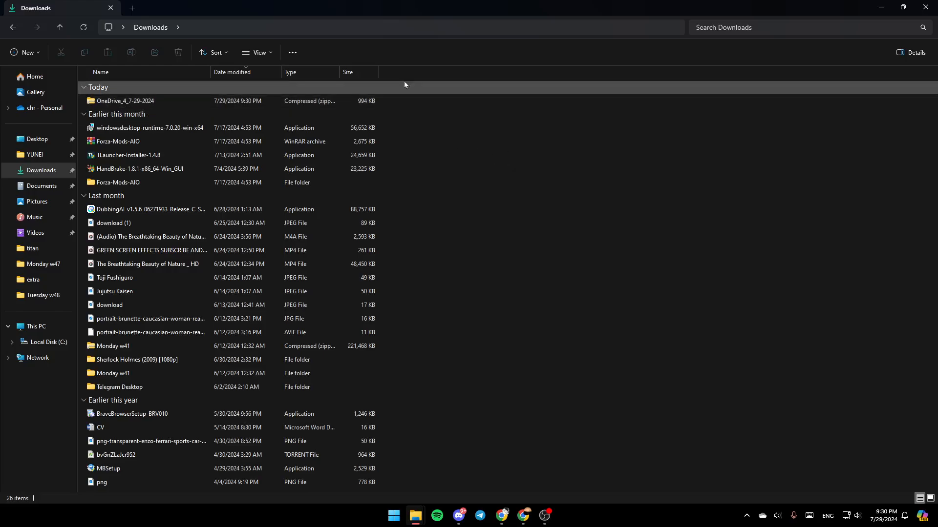
{"action": "left_click", "coordinate": [125, 101]}
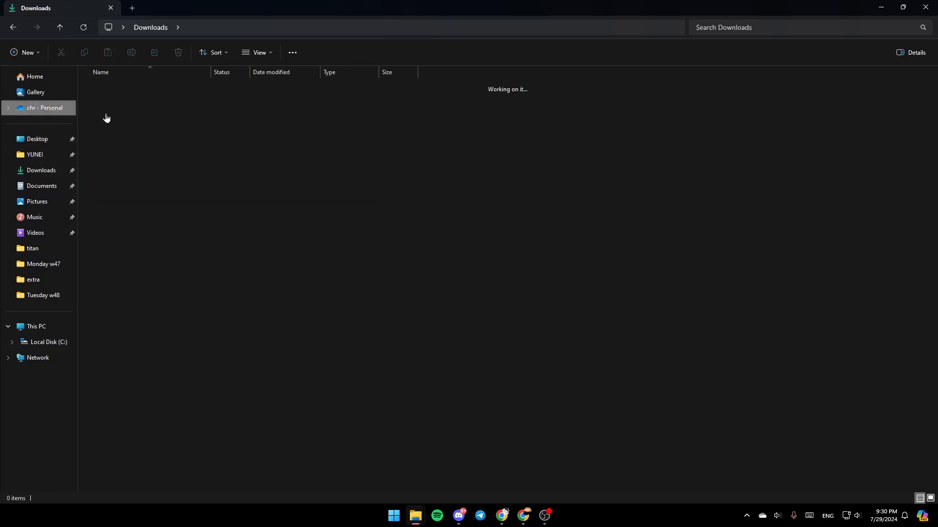
{"action": "left_click", "coordinate": [37, 108]}
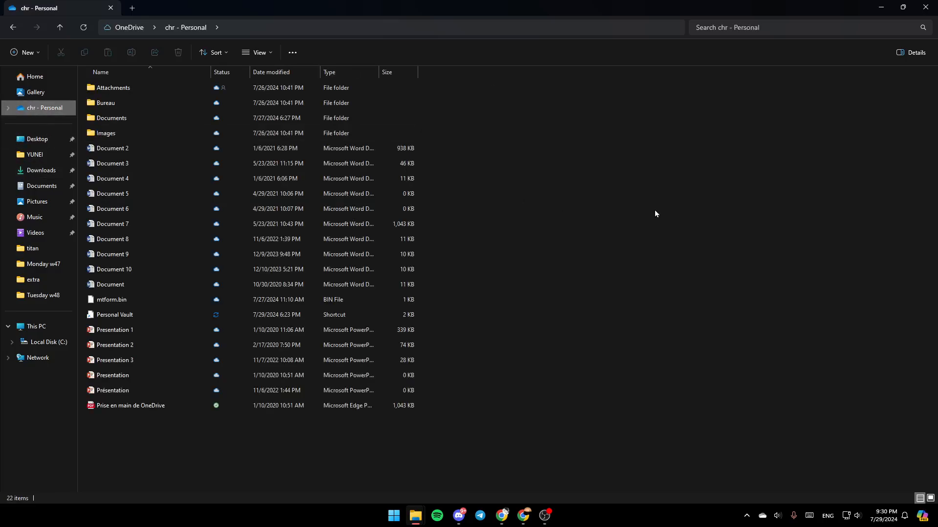